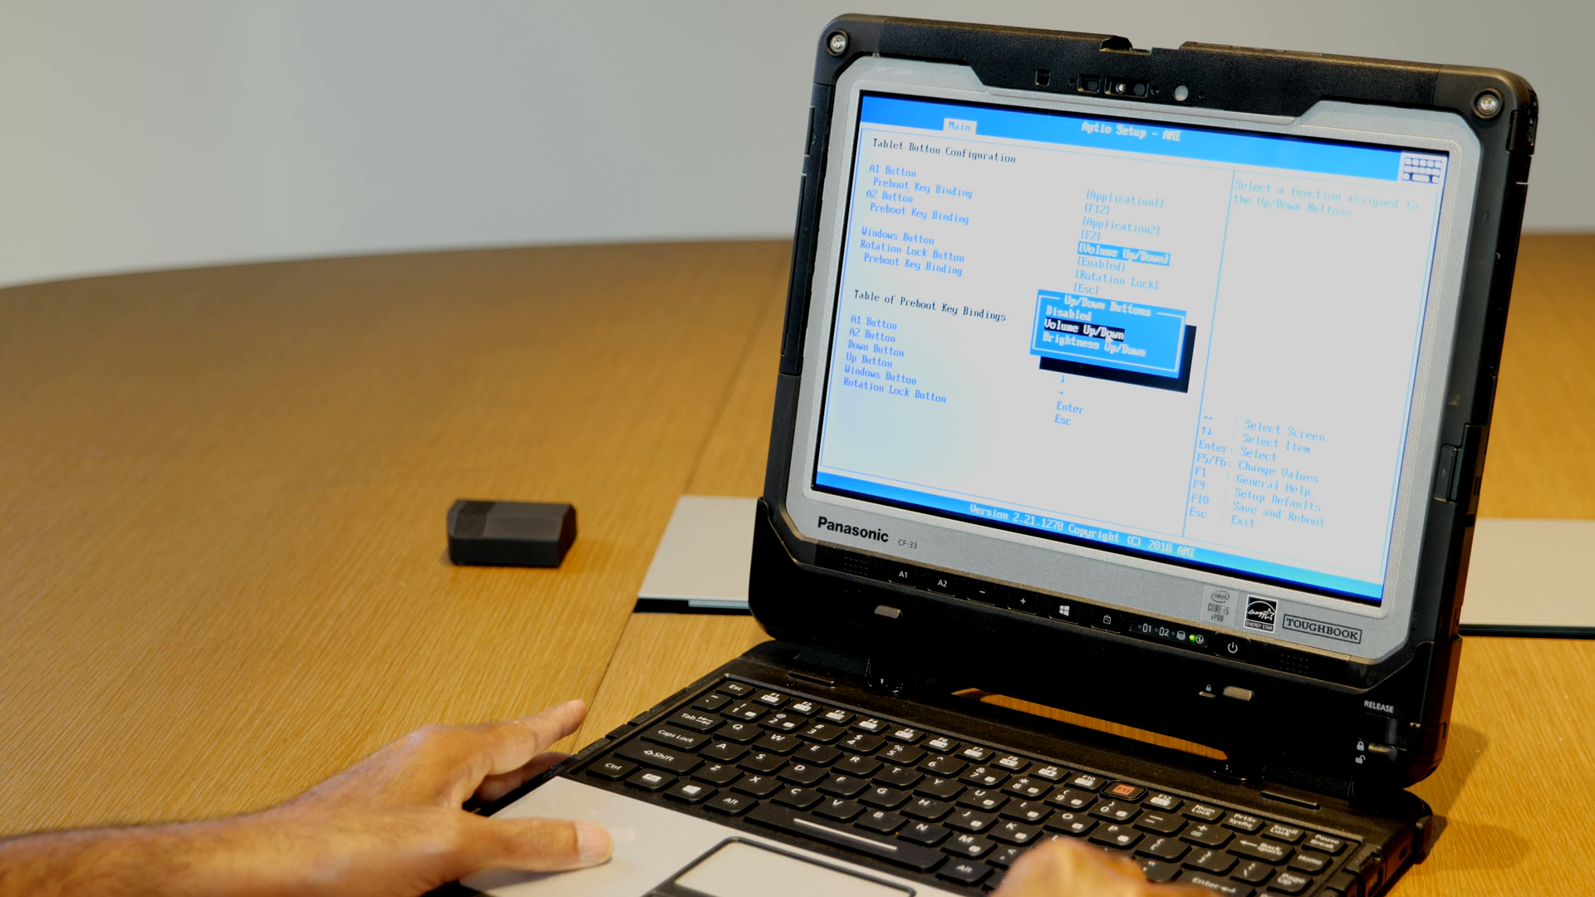
Step: Bind the tablet Up/Down buttons to Brightness Up/Down and return to the Main tab
{"action": "key", "text": "Down"}
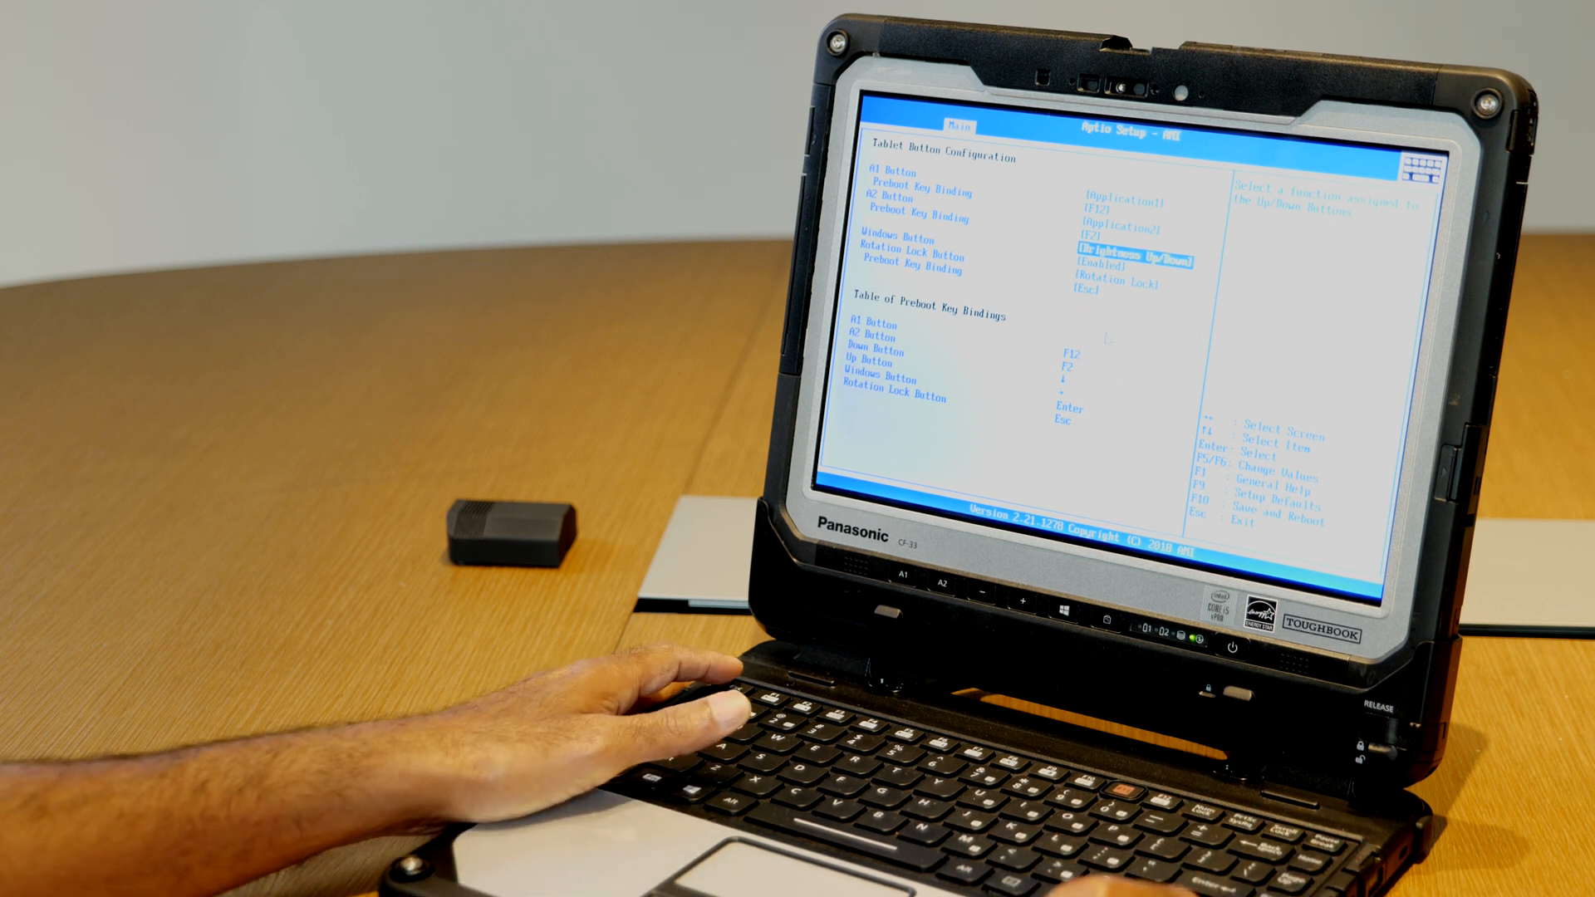
{"action": "key", "text": "Esc"}
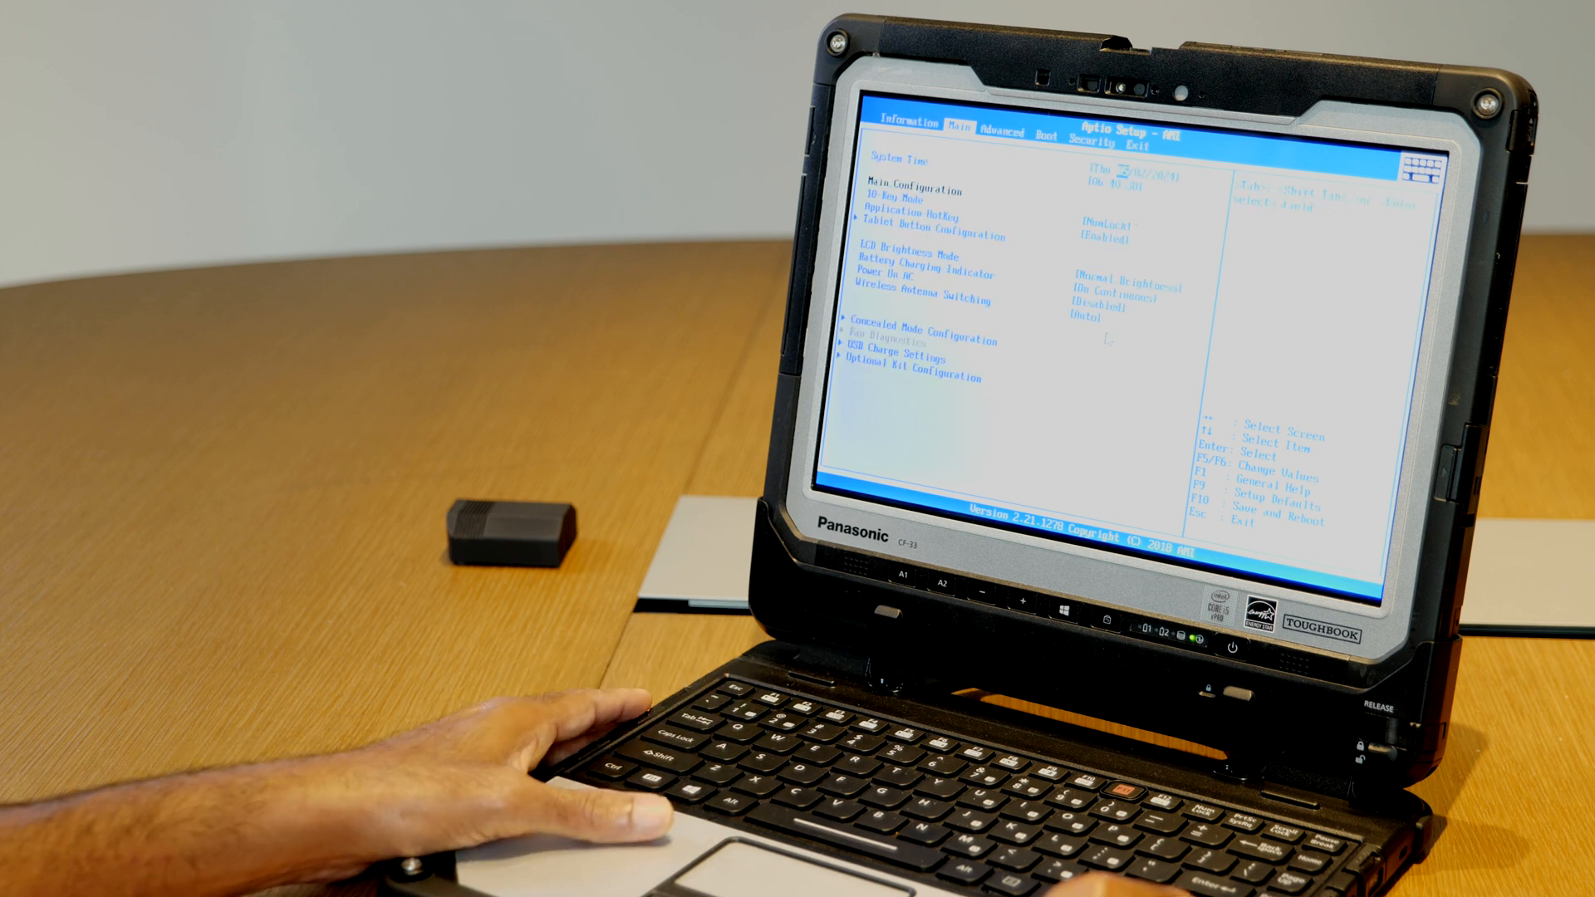